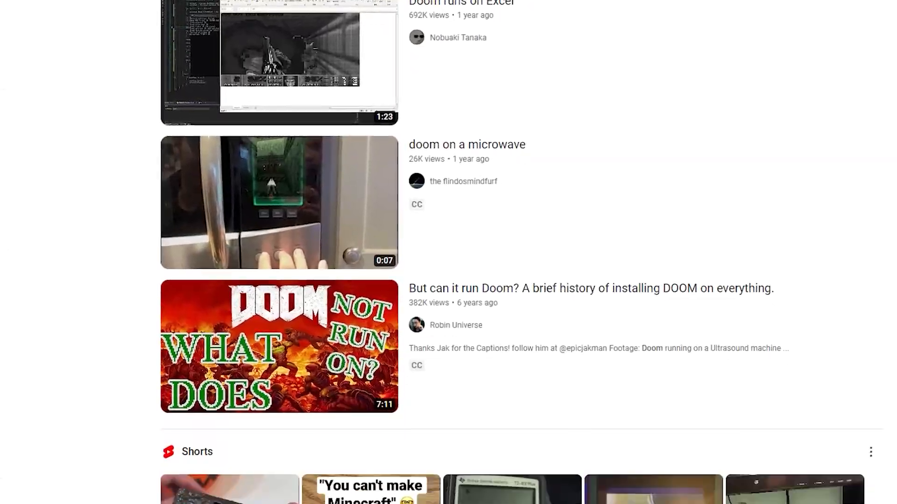
Add Appear, Fade in and Fly out to left animations to the Cacodemon in the Motion panel
scroll(down, 3)
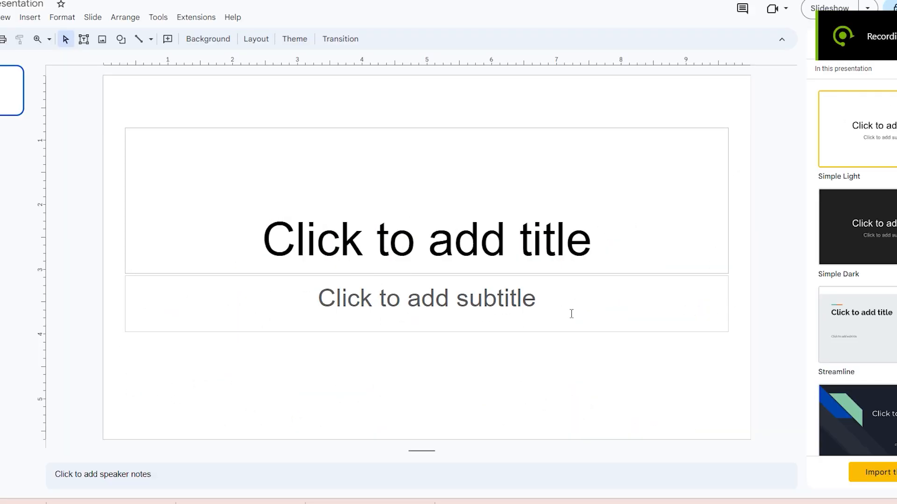
text(ceASNCDHUYAWIHUCX)
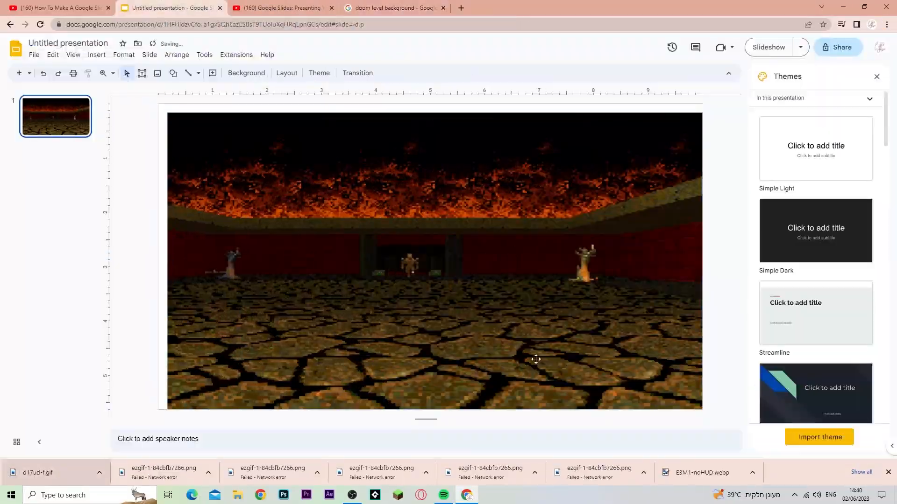
click(817, 218)
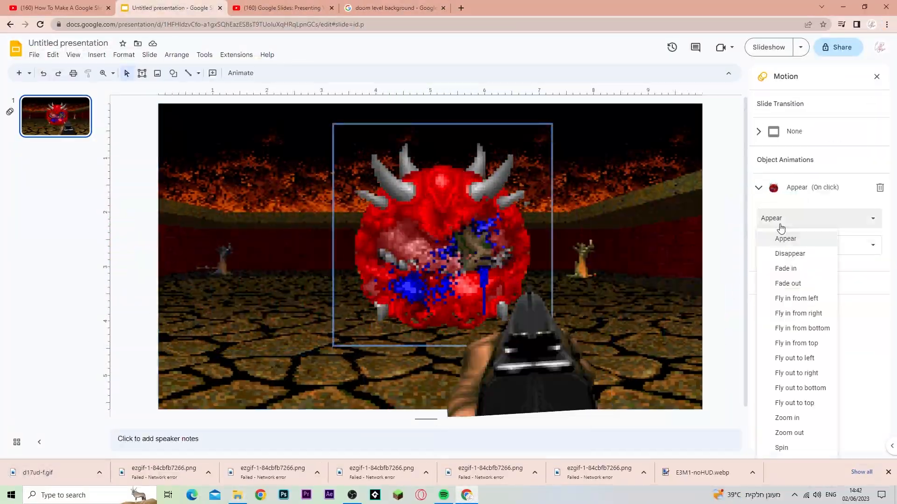
click(794, 358)
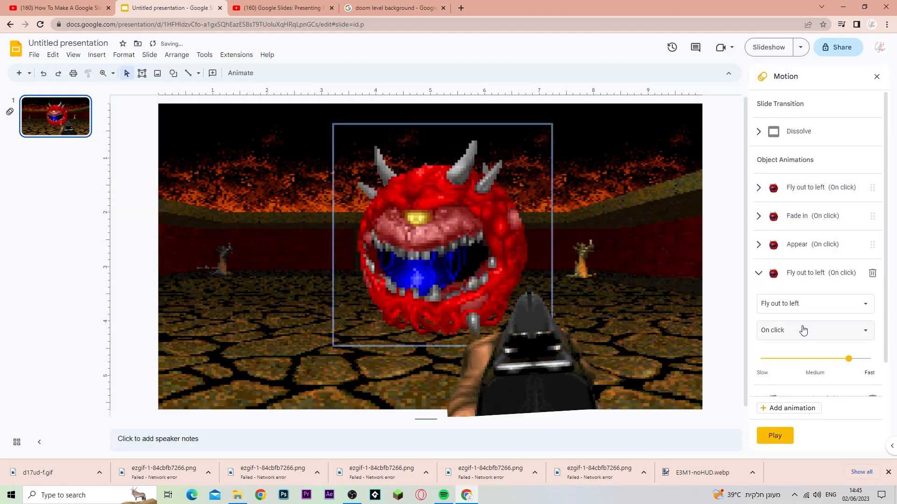